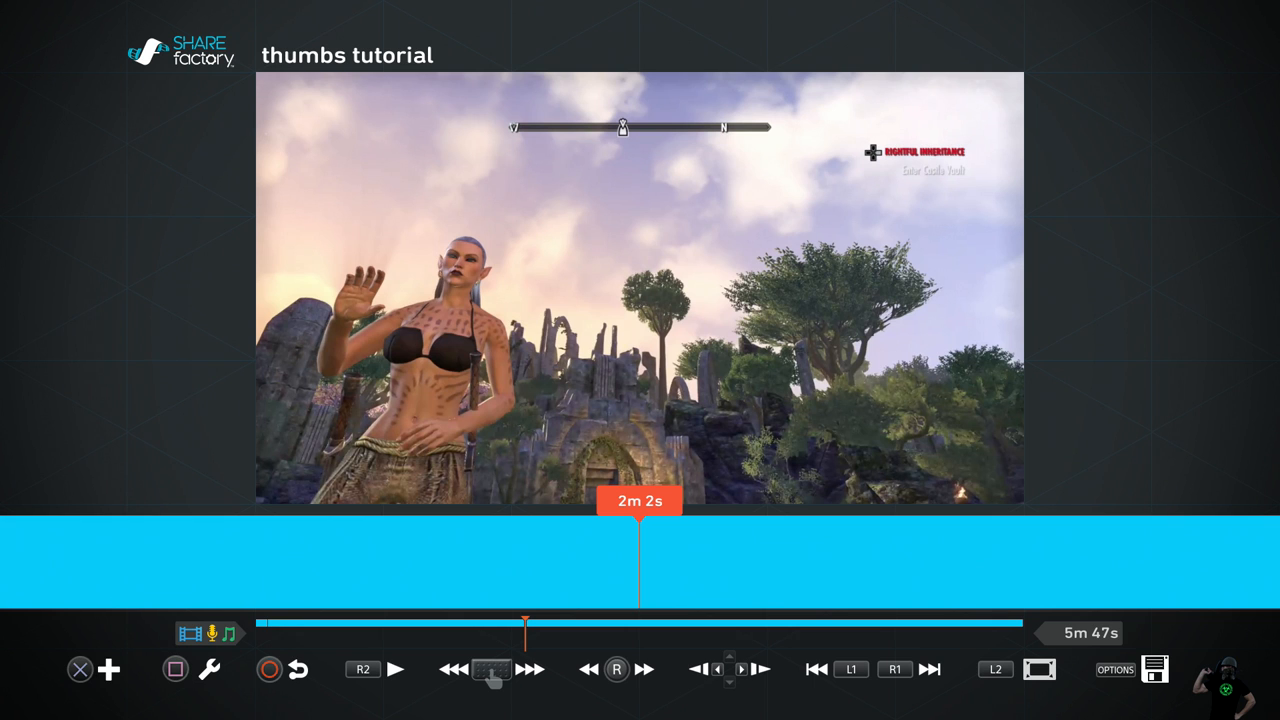
Add the orange cat sticker from Stickers and transform it over the character's head
{"action": "left_click", "coordinate": [109, 669]}
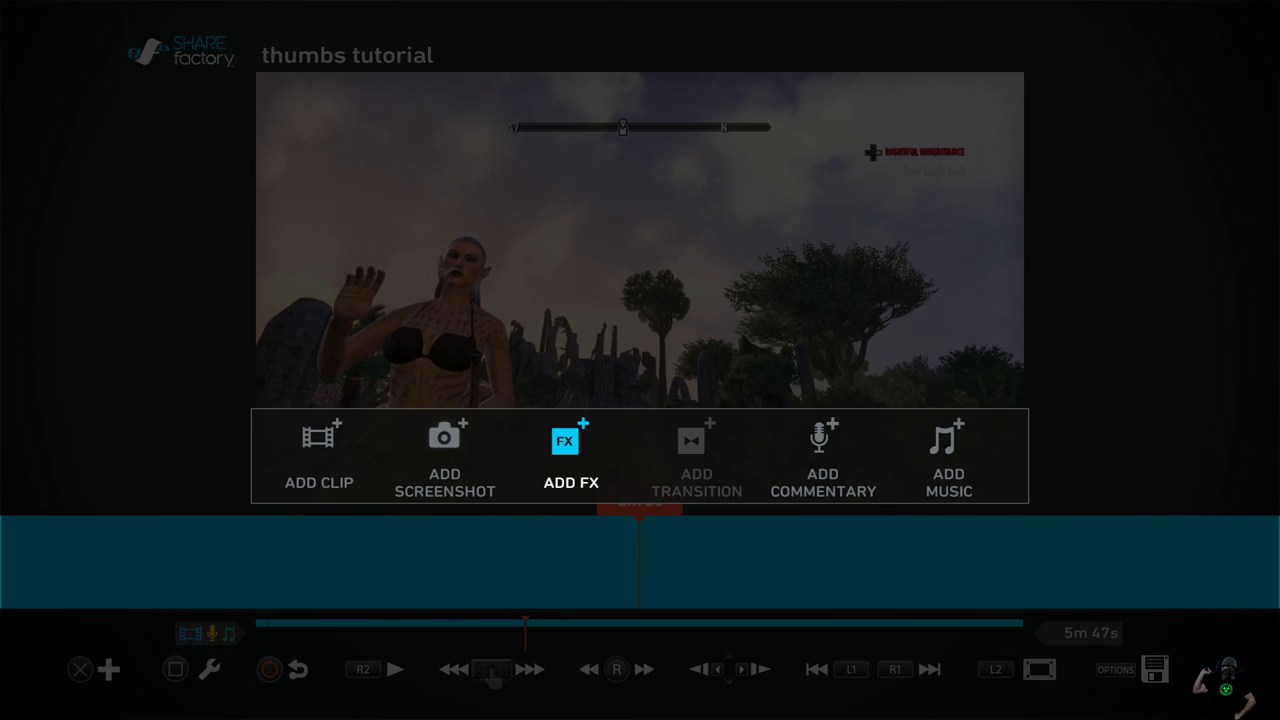
{"action": "left_click", "coordinate": [571, 456]}
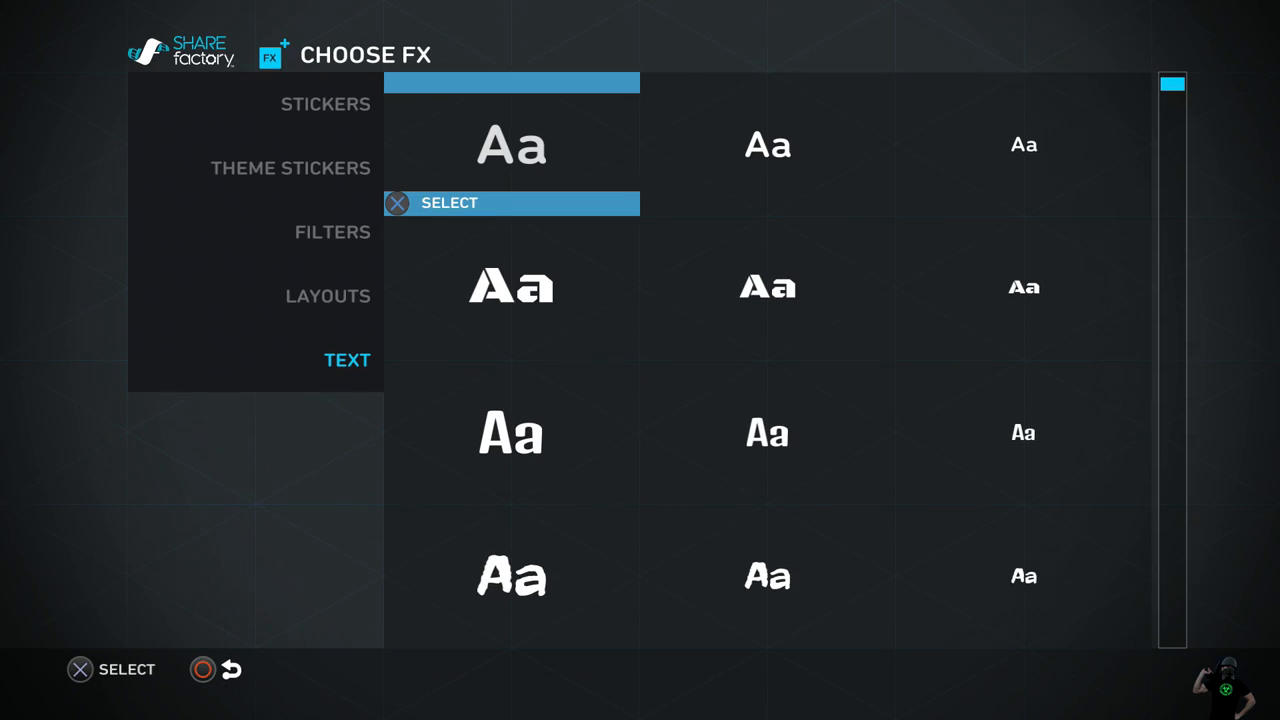
{"action": "left_click", "coordinate": [325, 103]}
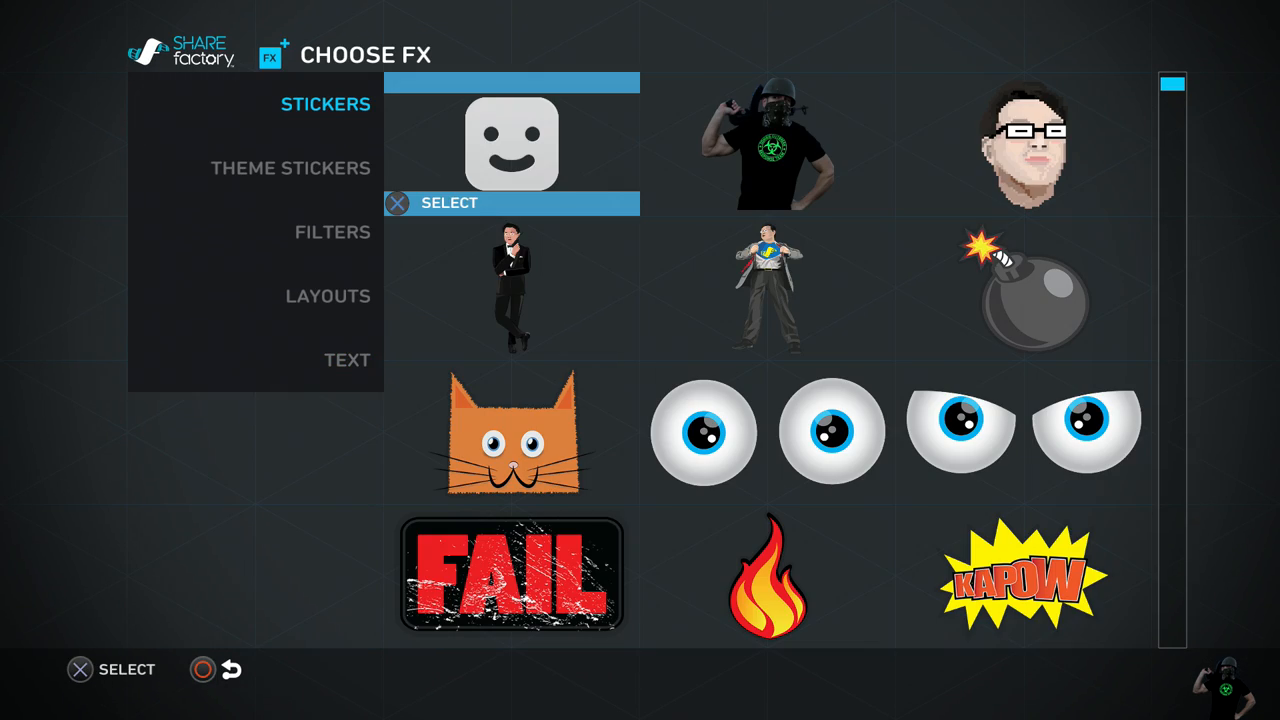
{"action": "left_click", "coordinate": [512, 437]}
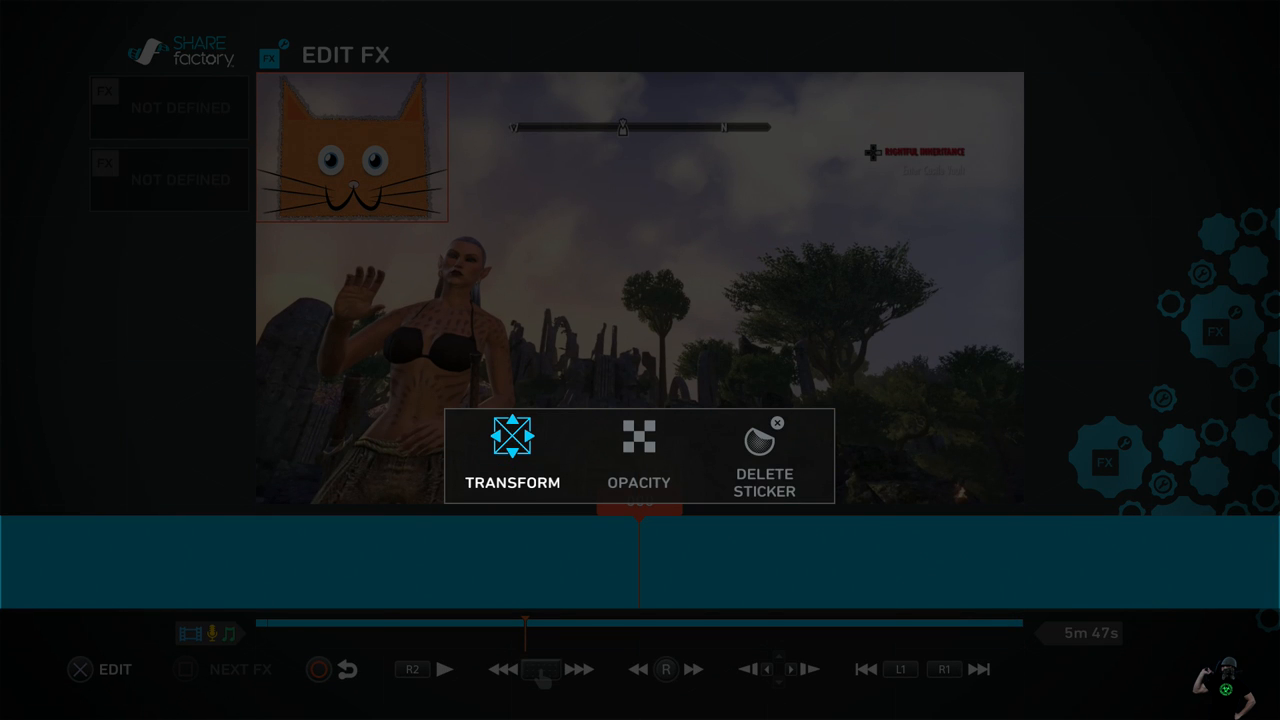
{"action": "left_click", "coordinate": [513, 450]}
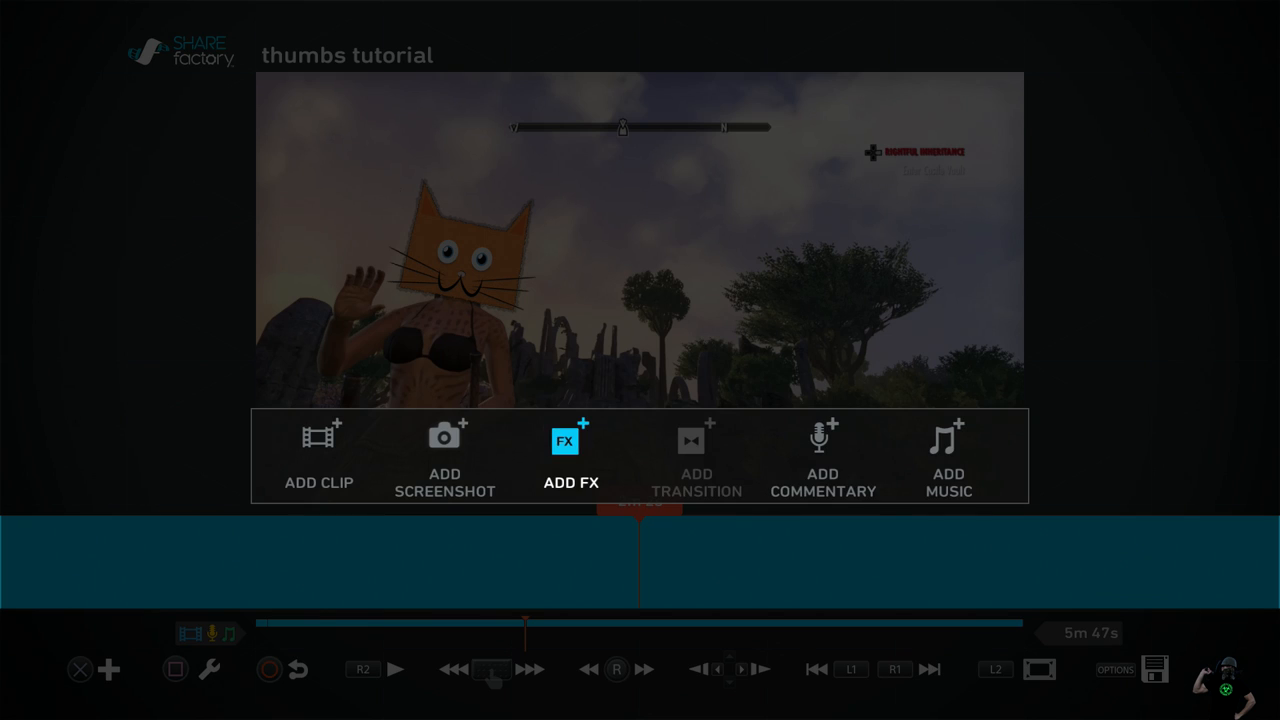
Add an 'Elder Scrolls Online' text effect and move it to the lower right
{"action": "left_click", "coordinate": [571, 440]}
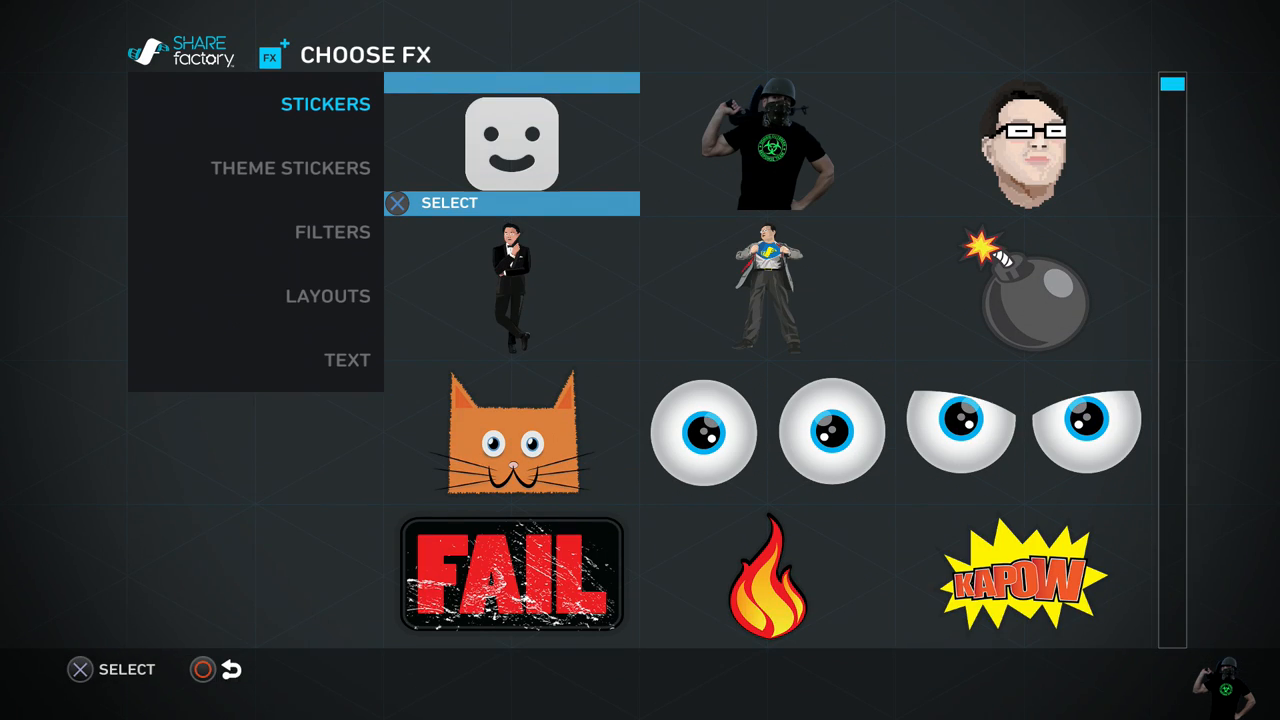
{"action": "left_click", "coordinate": [347, 360]}
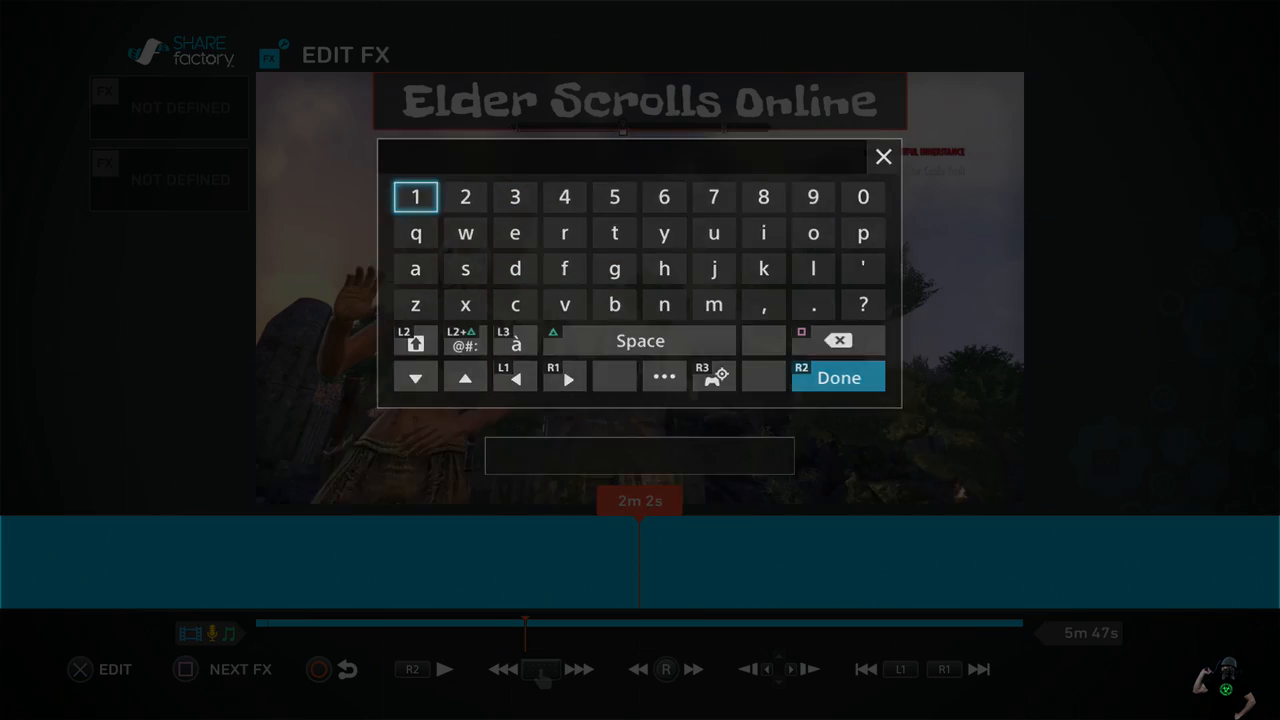
{"action": "left_click", "coordinate": [838, 377]}
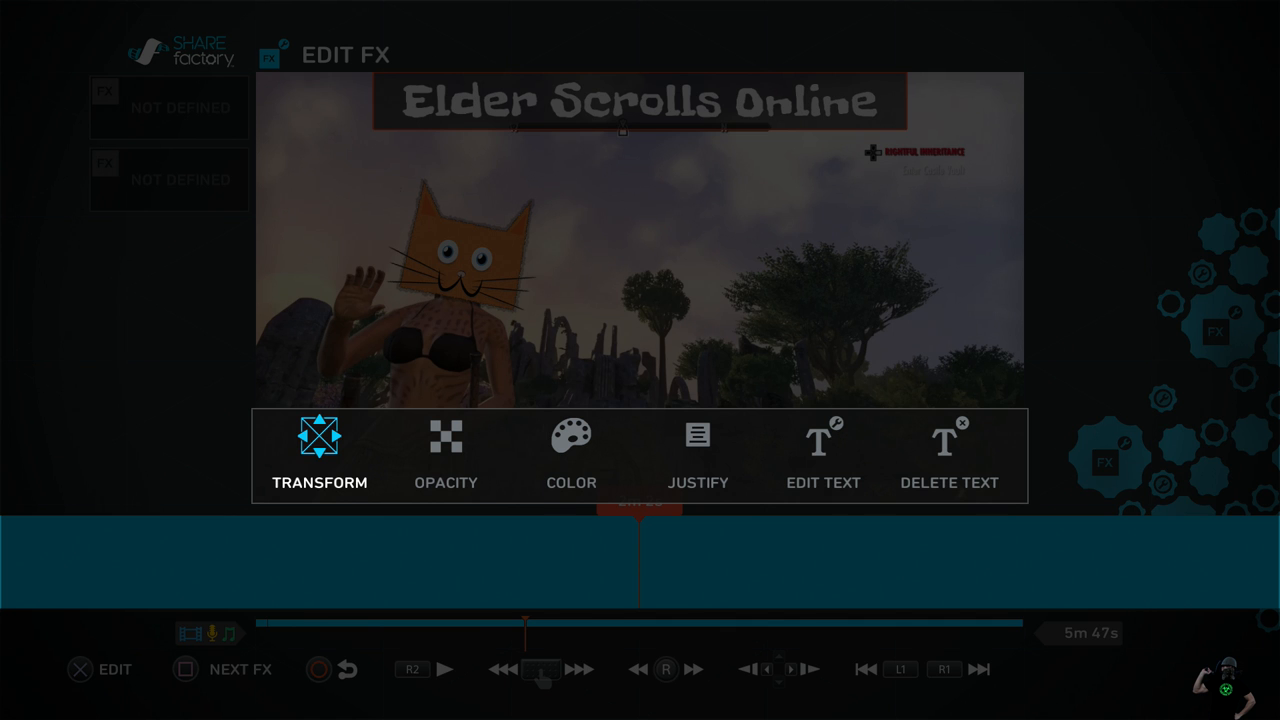
{"action": "left_click", "coordinate": [319, 450]}
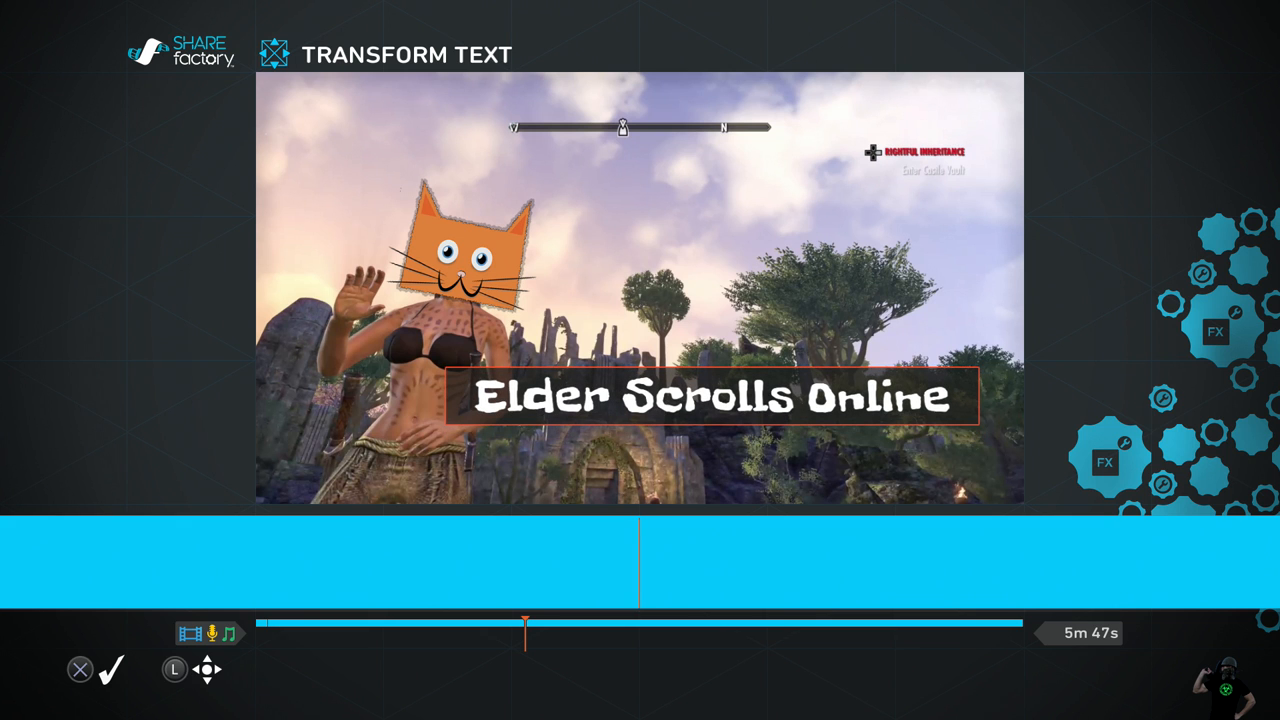
{"action": "left_click", "coordinate": [111, 669]}
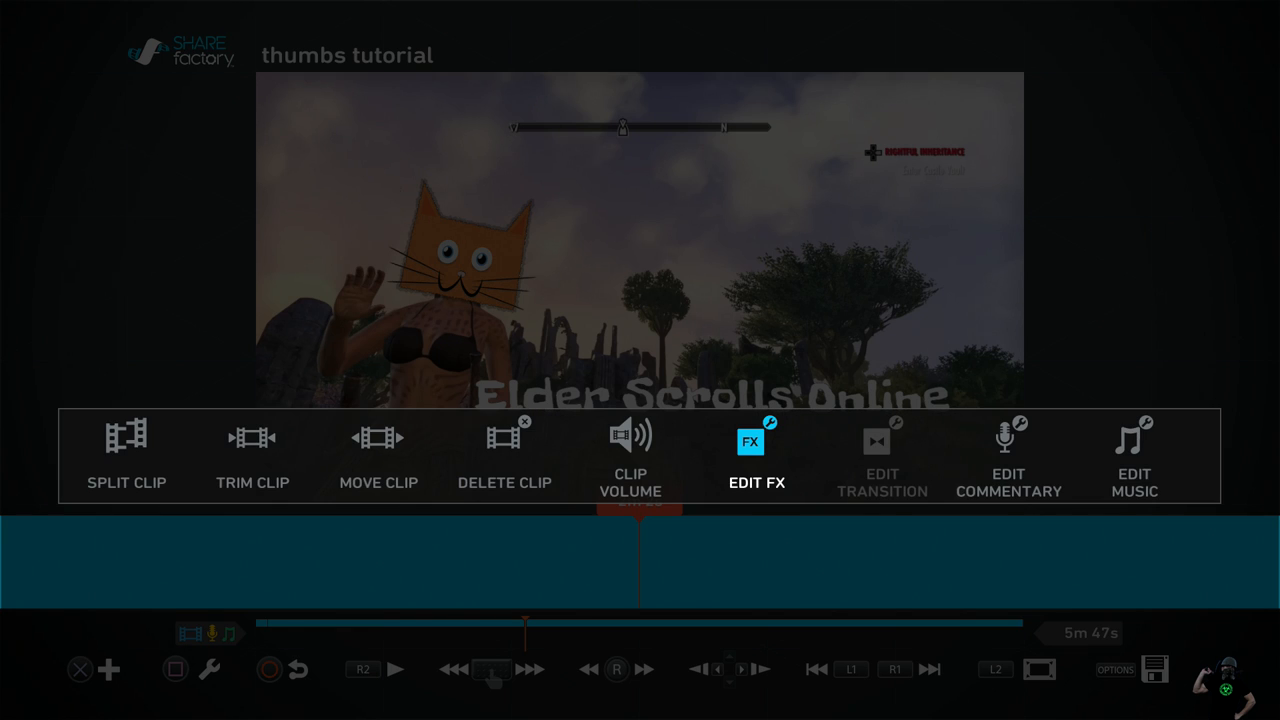
Open Edit FX and select the 'Elder Scrolls Online' text effect
{"action": "left_click", "coordinate": [757, 442]}
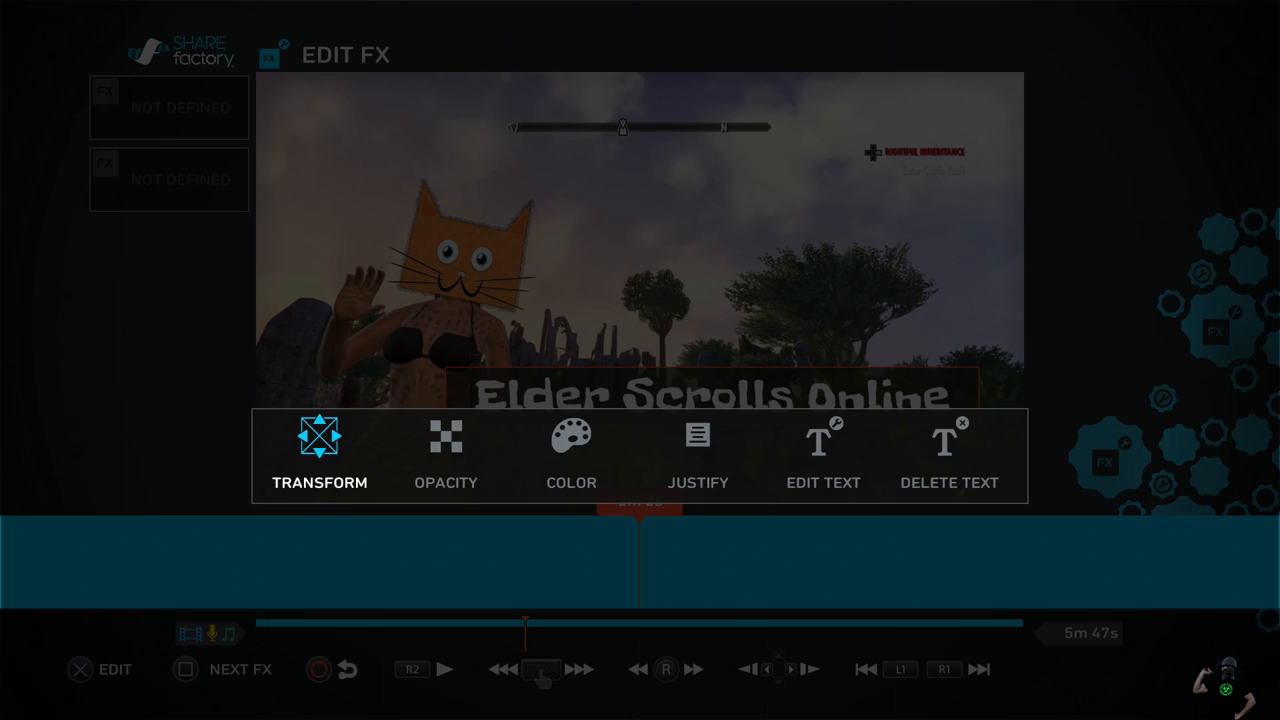
{"action": "left_click", "coordinate": [571, 455]}
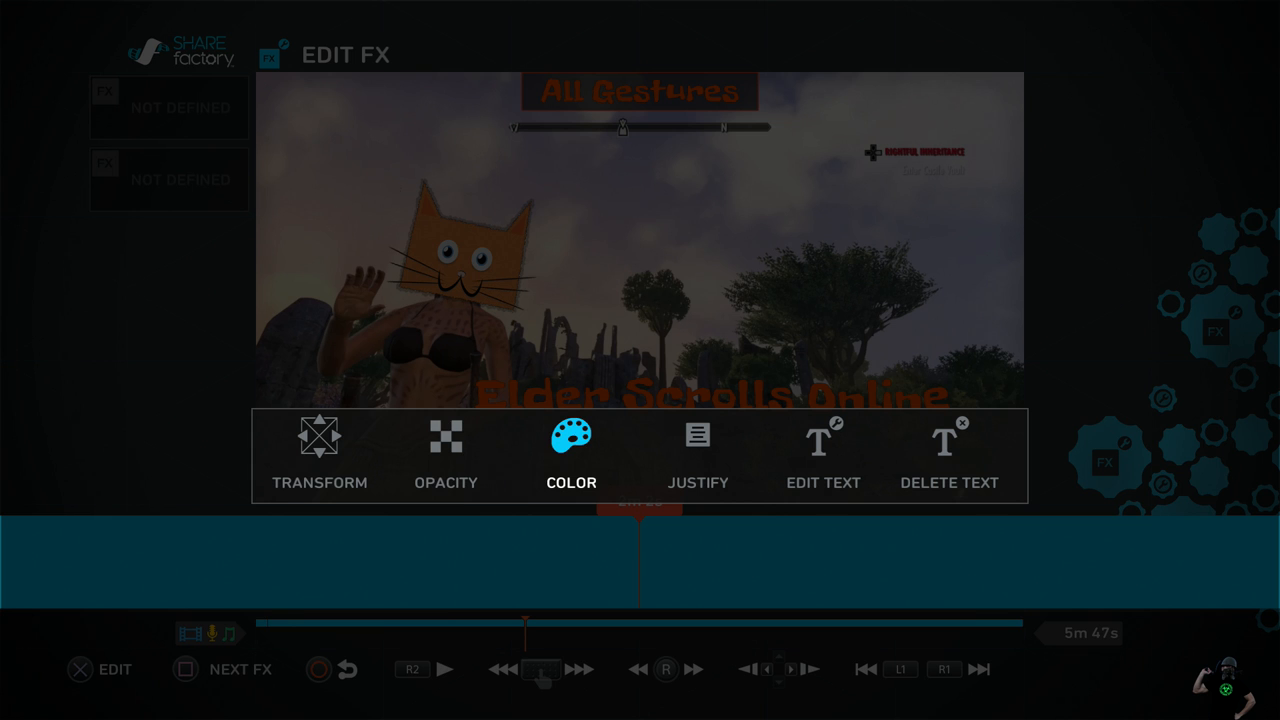
Set the caption text colour to orange
{"action": "left_click", "coordinate": [319, 450]}
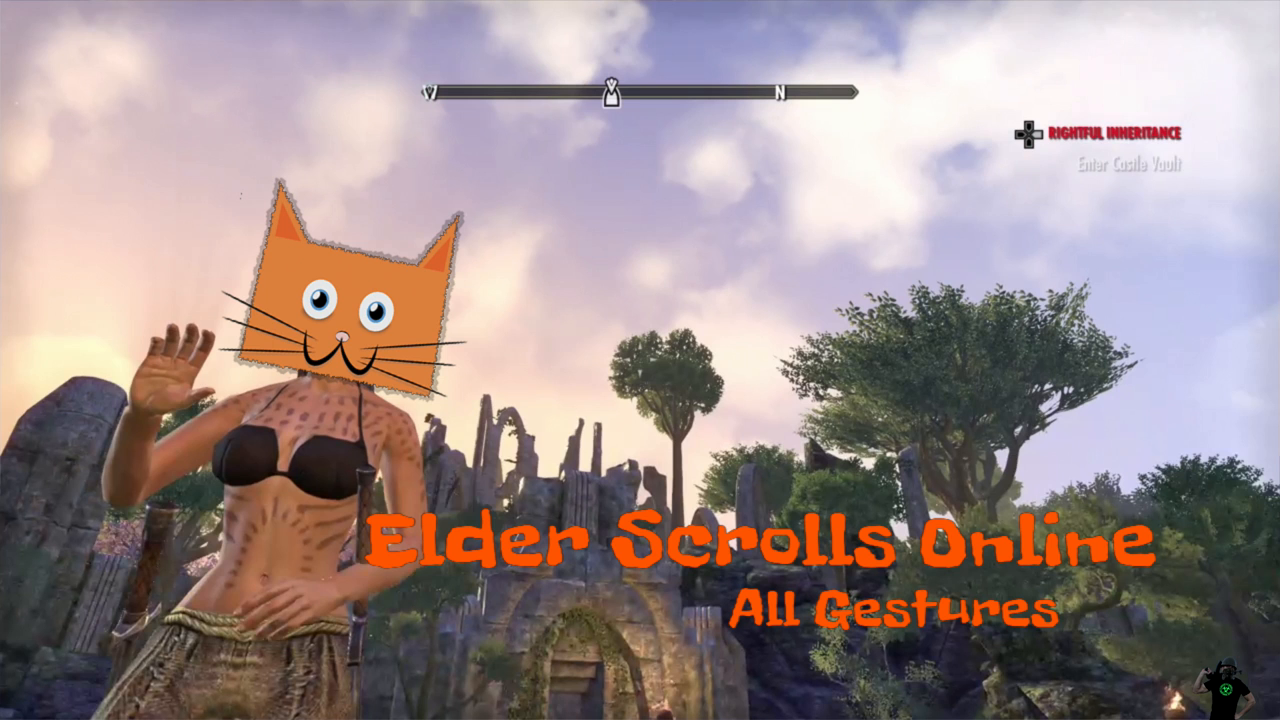
Open the Share menu for the finished cat-and-title frame
{"action": "key", "text": "share"}
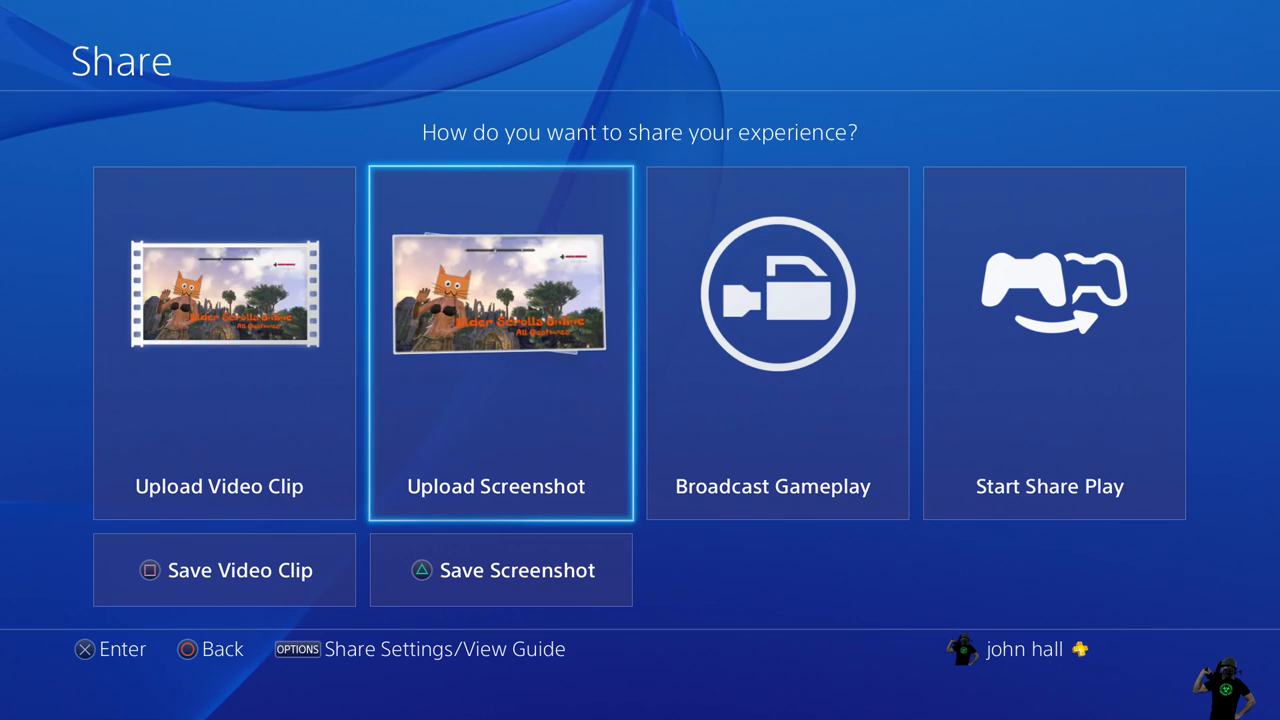
Choose Upload Screenshot in the Share menu
{"action": "left_click", "coordinate": [500, 342]}
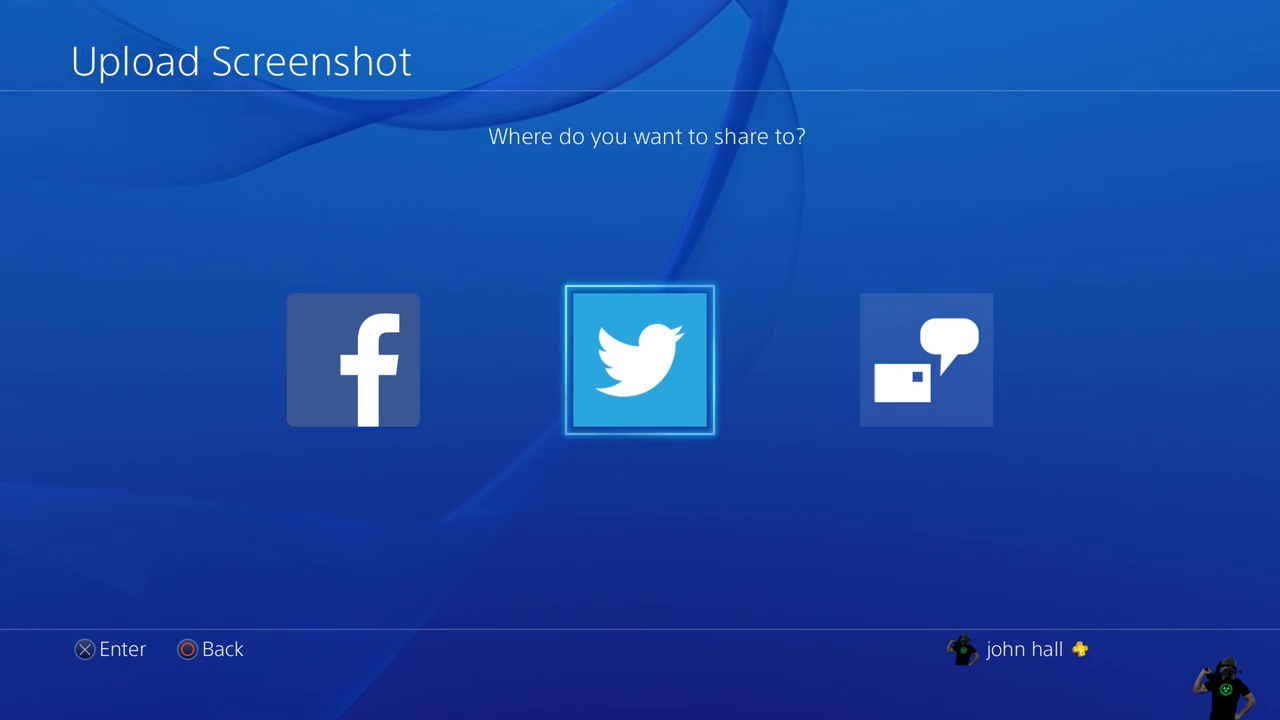
Select Twitter, log in to link the account, then choose Twitter again
{"action": "left_click", "coordinate": [641, 359]}
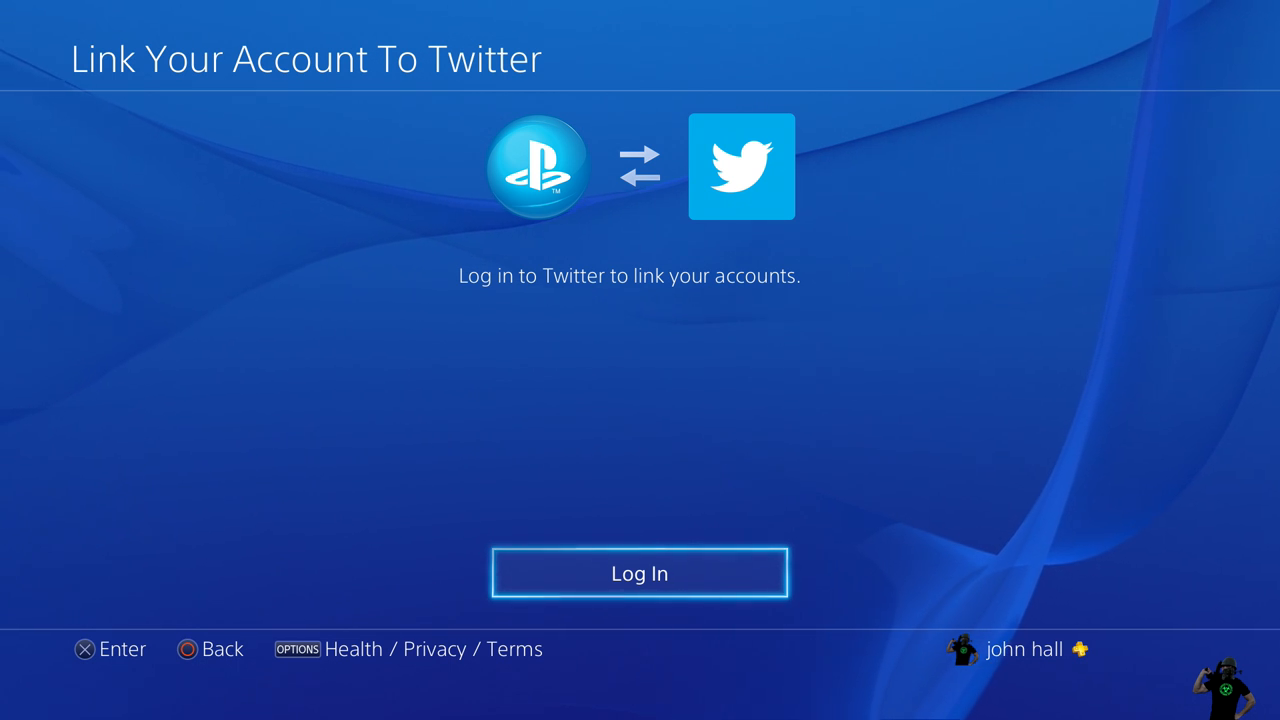
{"action": "left_click", "coordinate": [639, 573]}
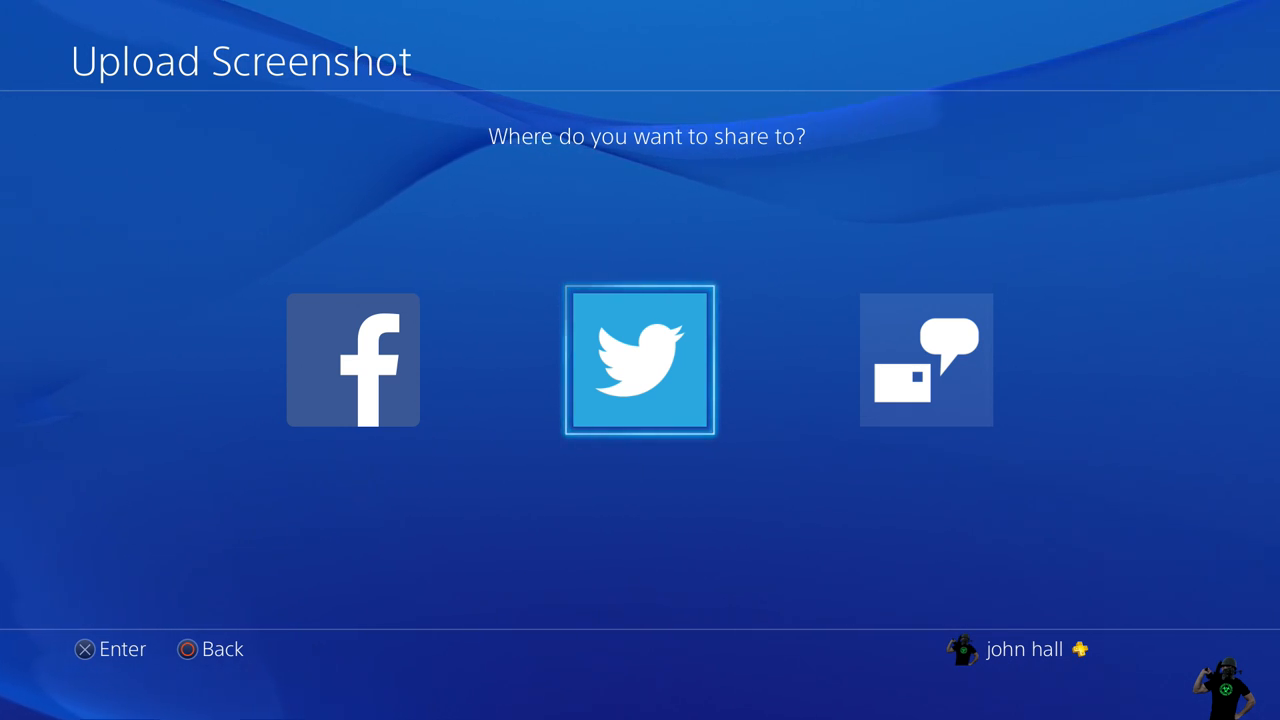
{"action": "left_click", "coordinate": [640, 359]}
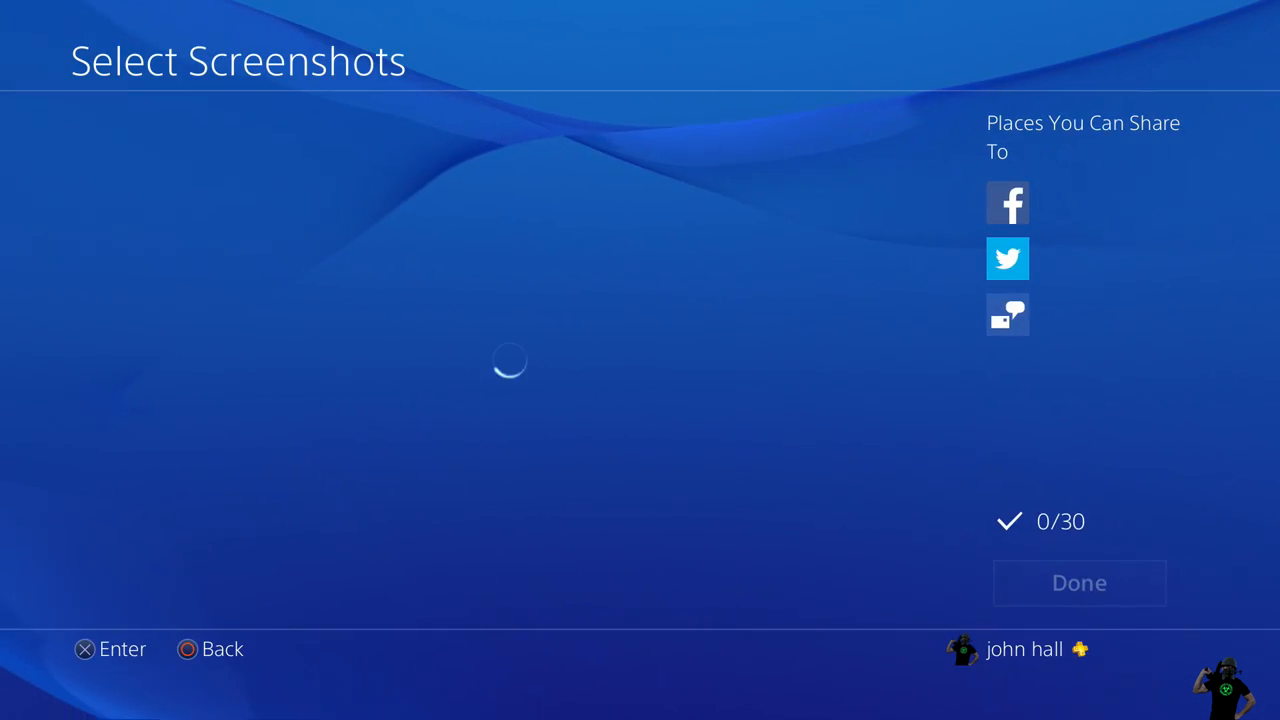